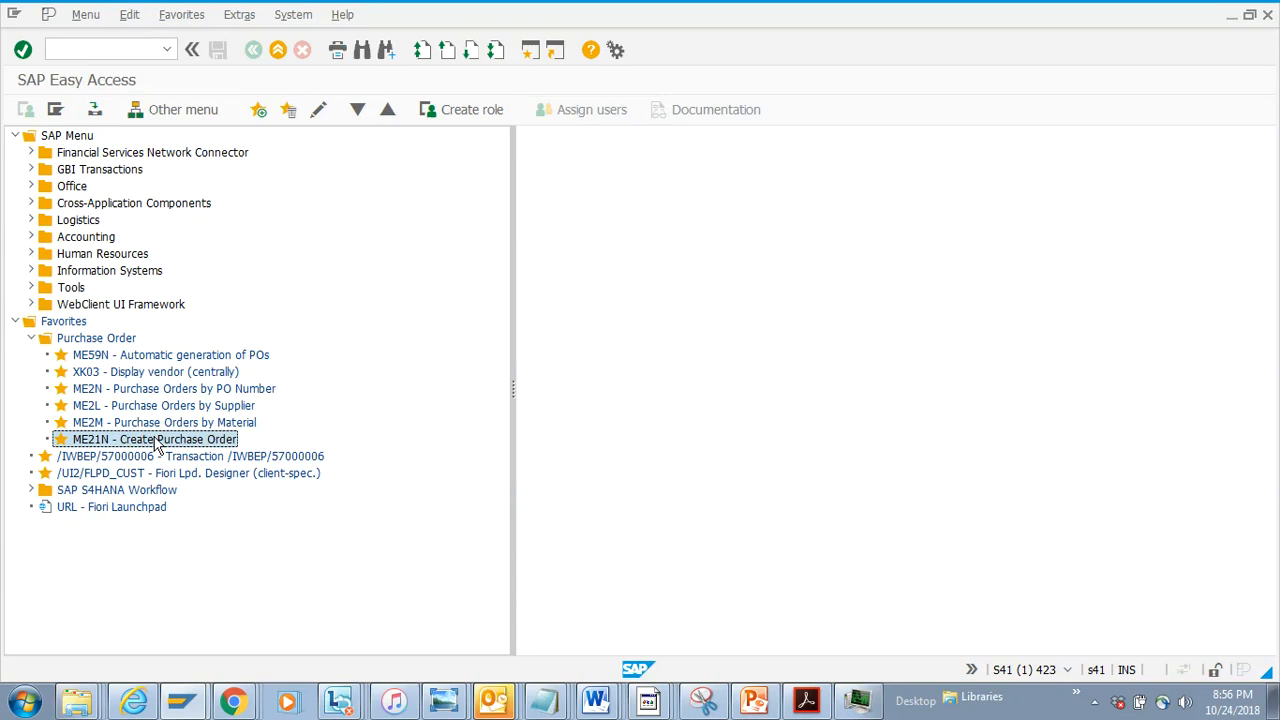
Launch ME21N Create Purchase Order from the SAP Easy Access Favorites
{"action": "double_click", "coordinate": [154, 439]}
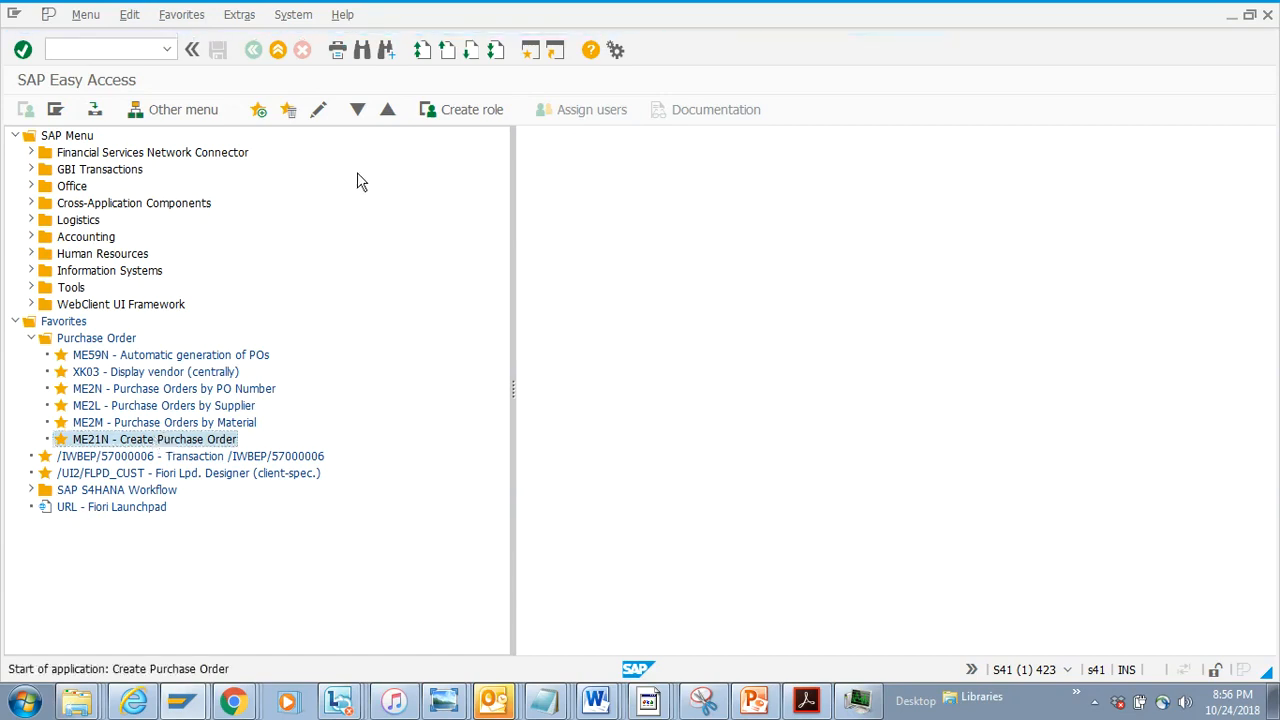
{"action": "double_click", "coordinate": [154, 439]}
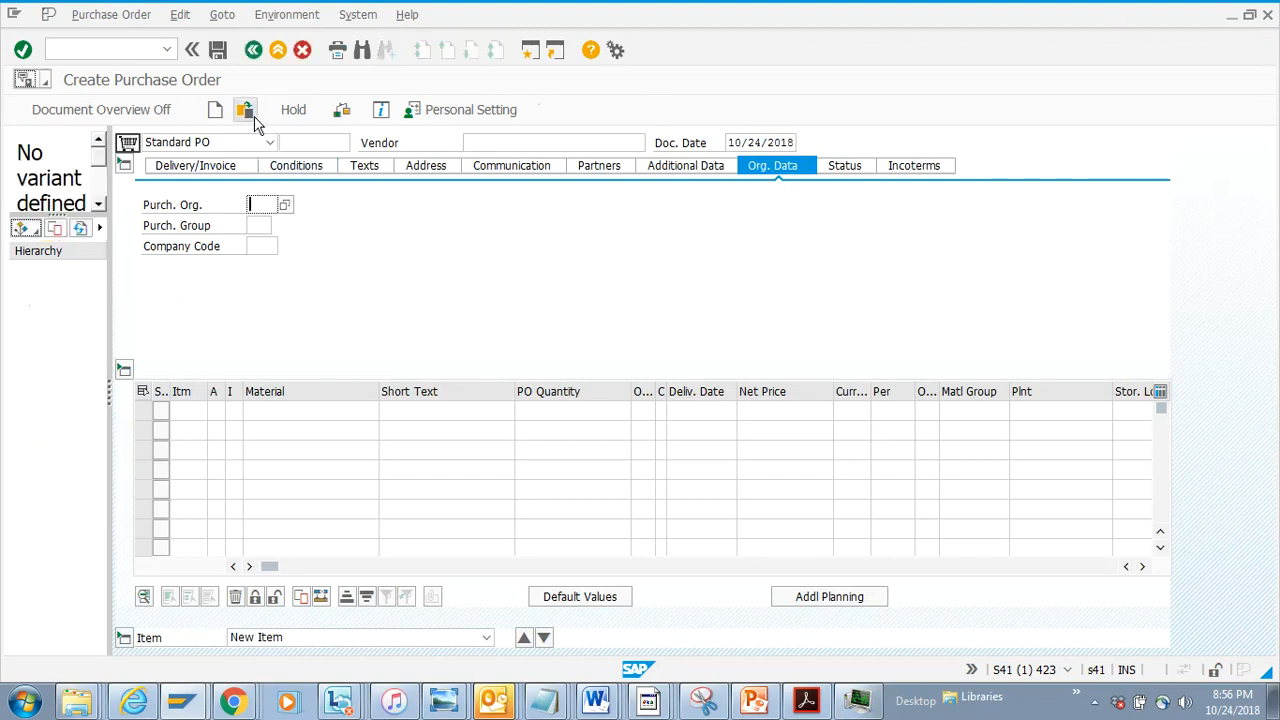
{"action": "left_click", "coordinate": [245, 110]}
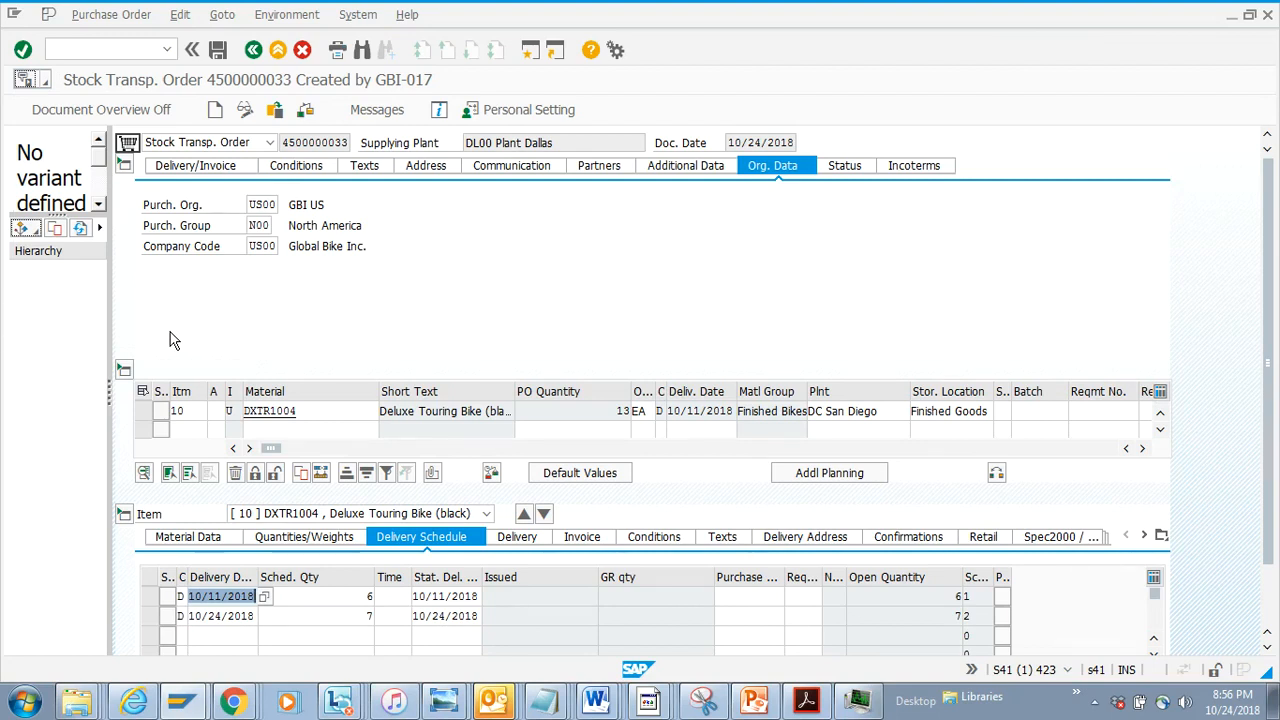
{"action": "mouse_move", "coordinate": [441, 355]}
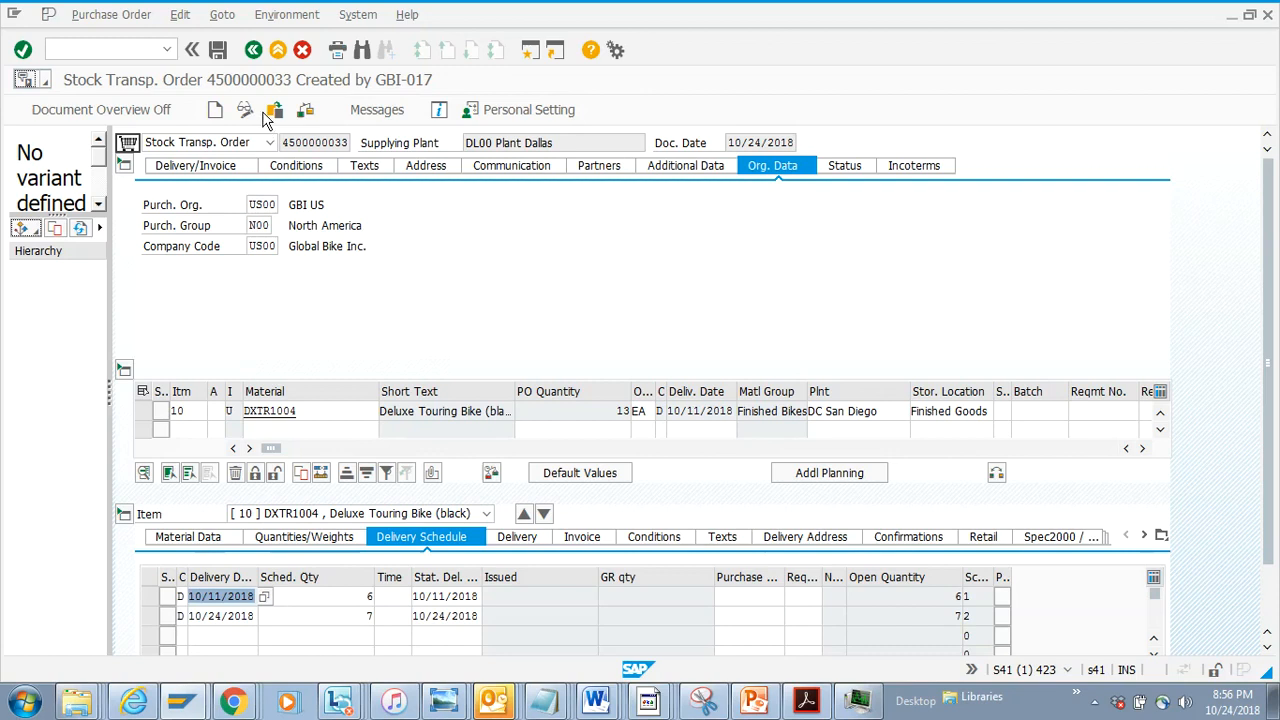
{"action": "mouse_move", "coordinate": [245, 110]}
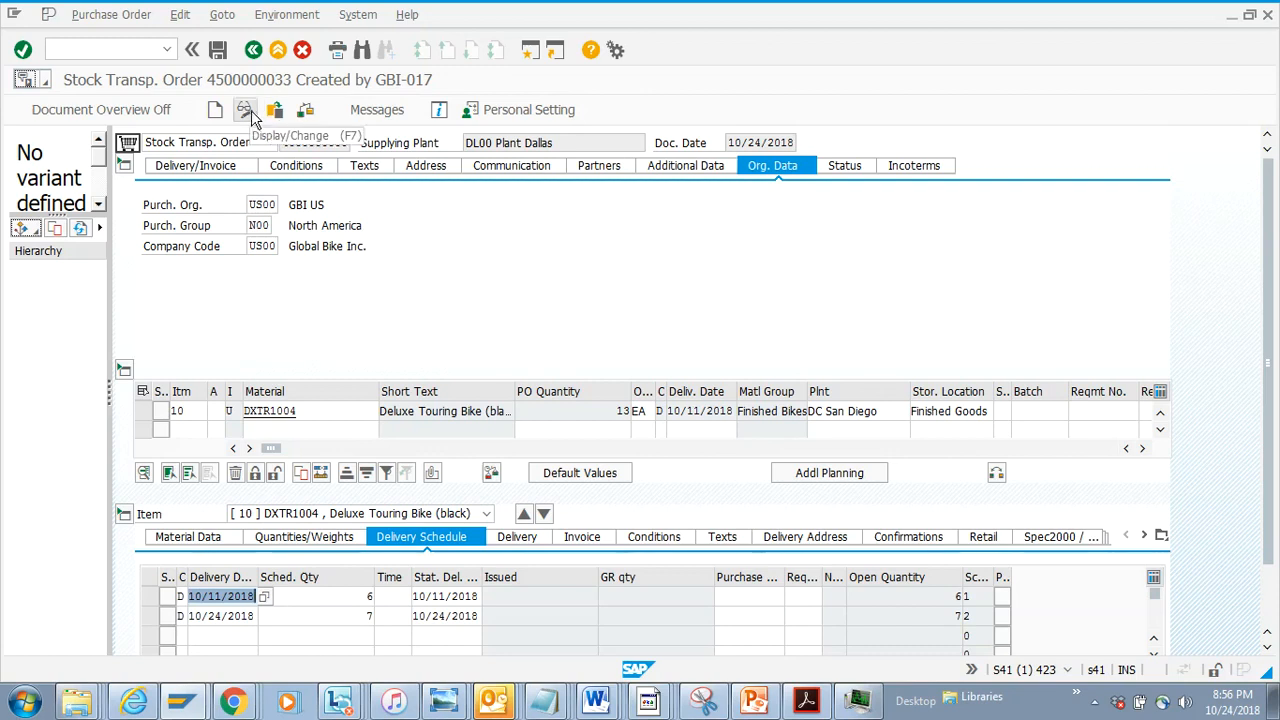
{"action": "left_click", "coordinate": [245, 110]}
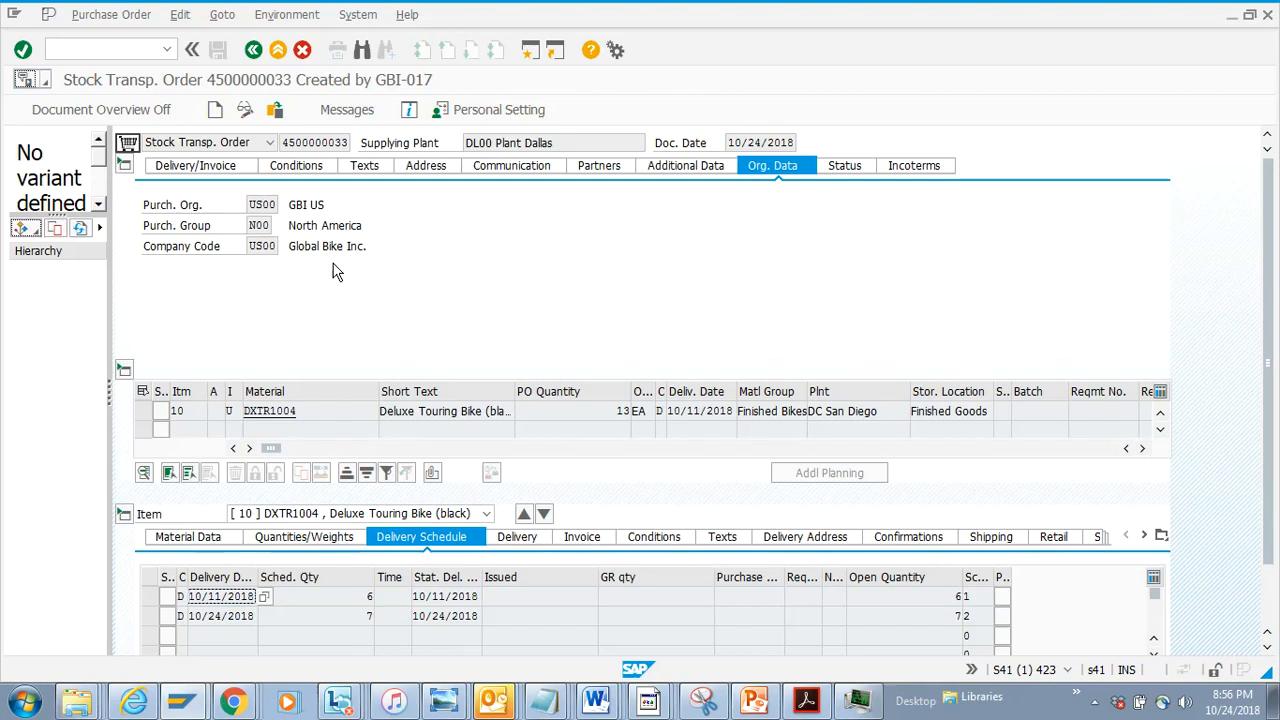
{"action": "mouse_move", "coordinate": [938, 332]}
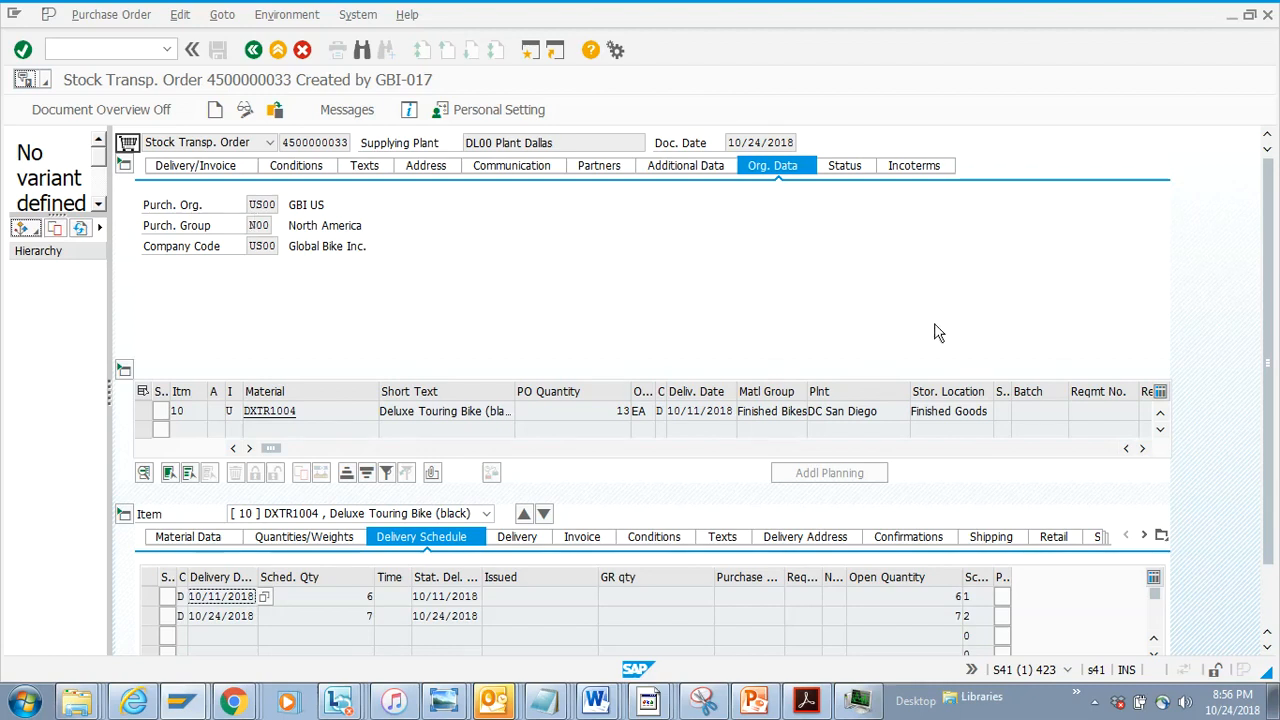
{"action": "mouse_move", "coordinate": [944, 418]}
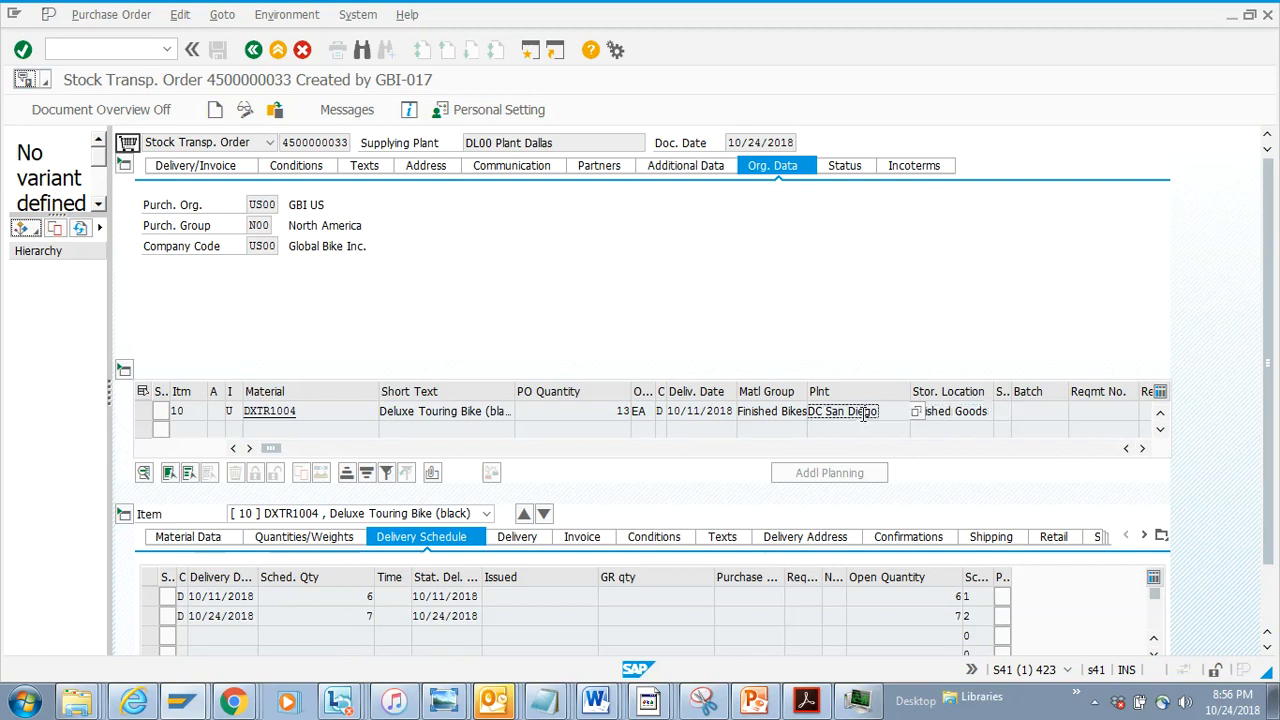
{"action": "double_click", "coordinate": [843, 411]}
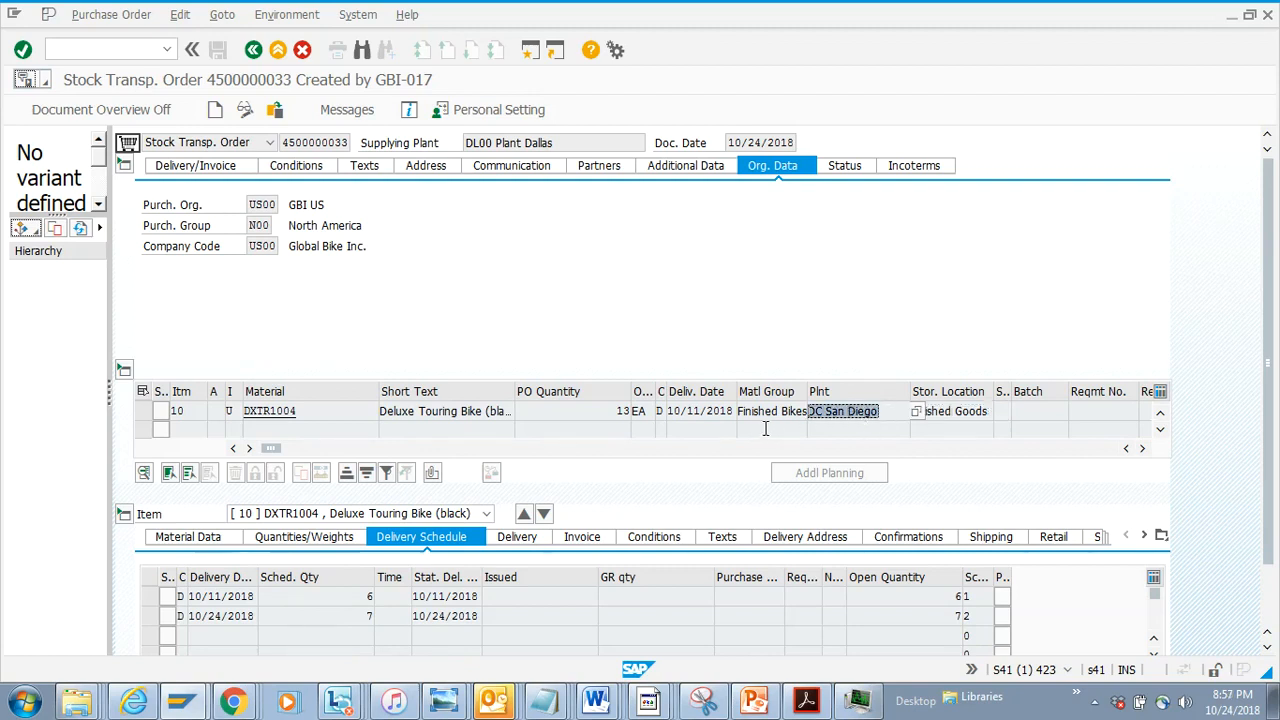
{"action": "mouse_move", "coordinate": [603, 274]}
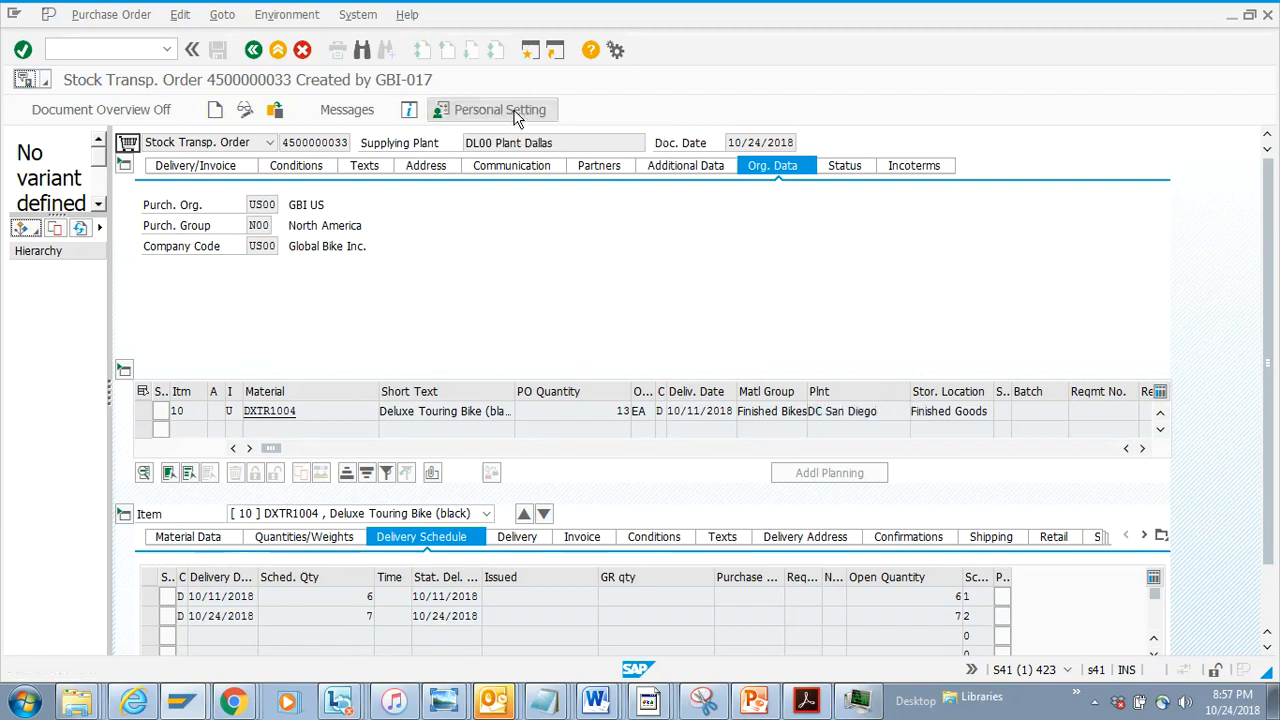
Enable Display key in Personal Settings and review the Default values tab
{"action": "left_click", "coordinate": [490, 109]}
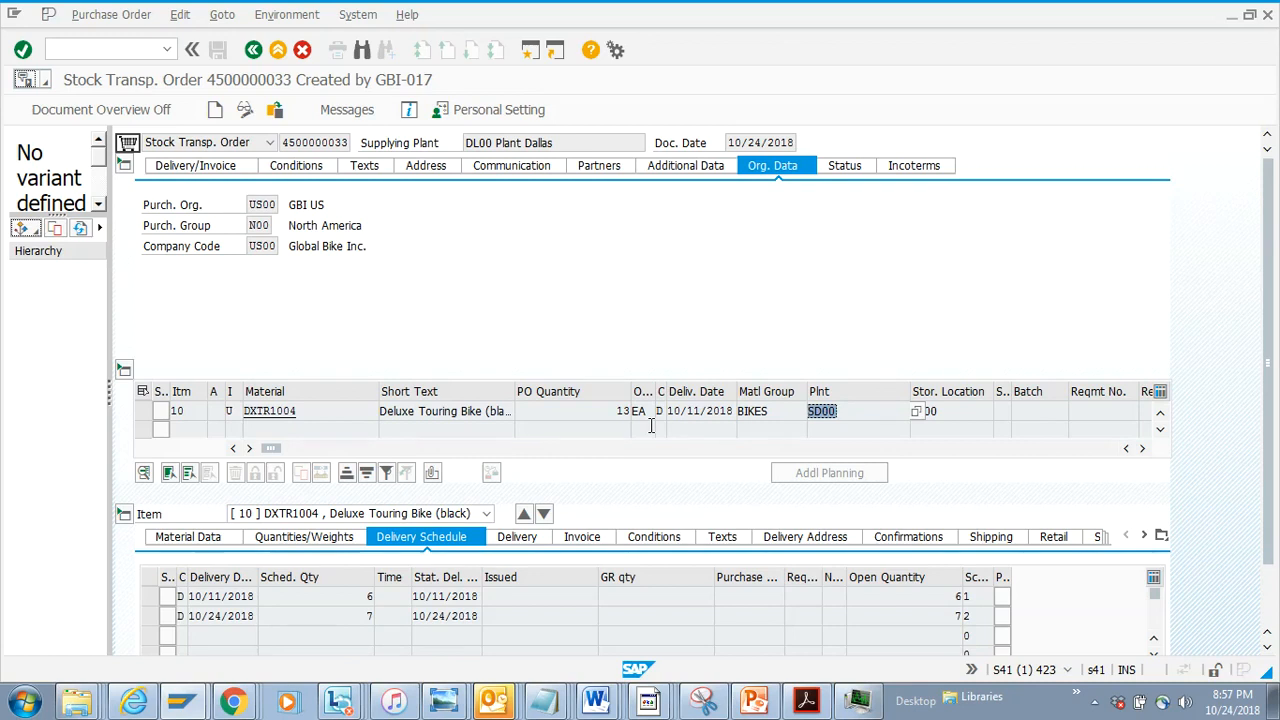
{"action": "left_click", "coordinate": [498, 109]}
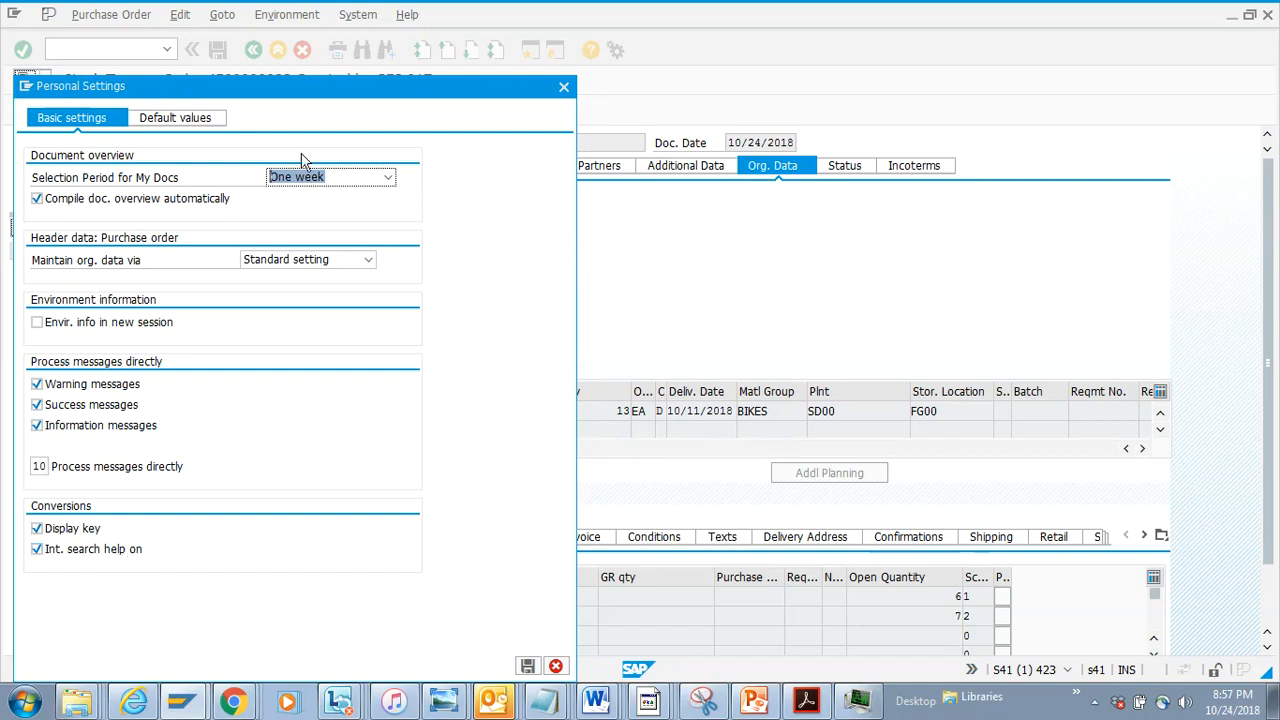
{"action": "left_click", "coordinate": [171, 117]}
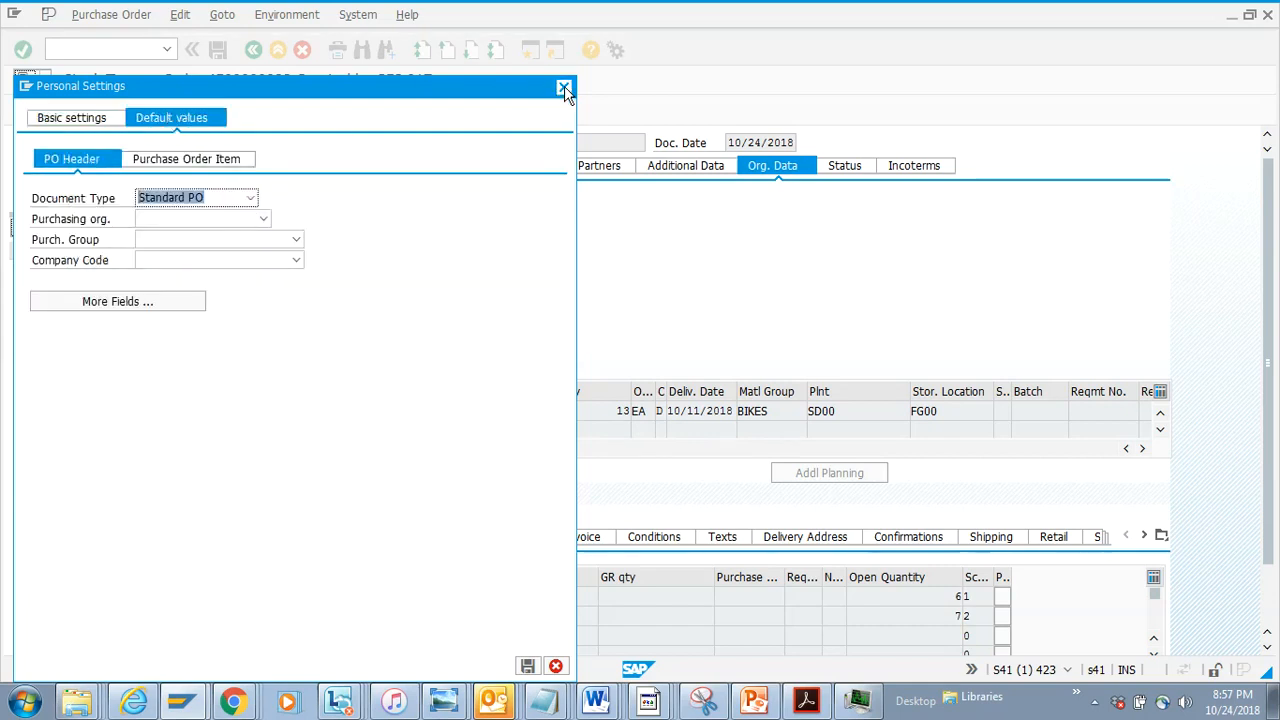
{"action": "left_click", "coordinate": [563, 89]}
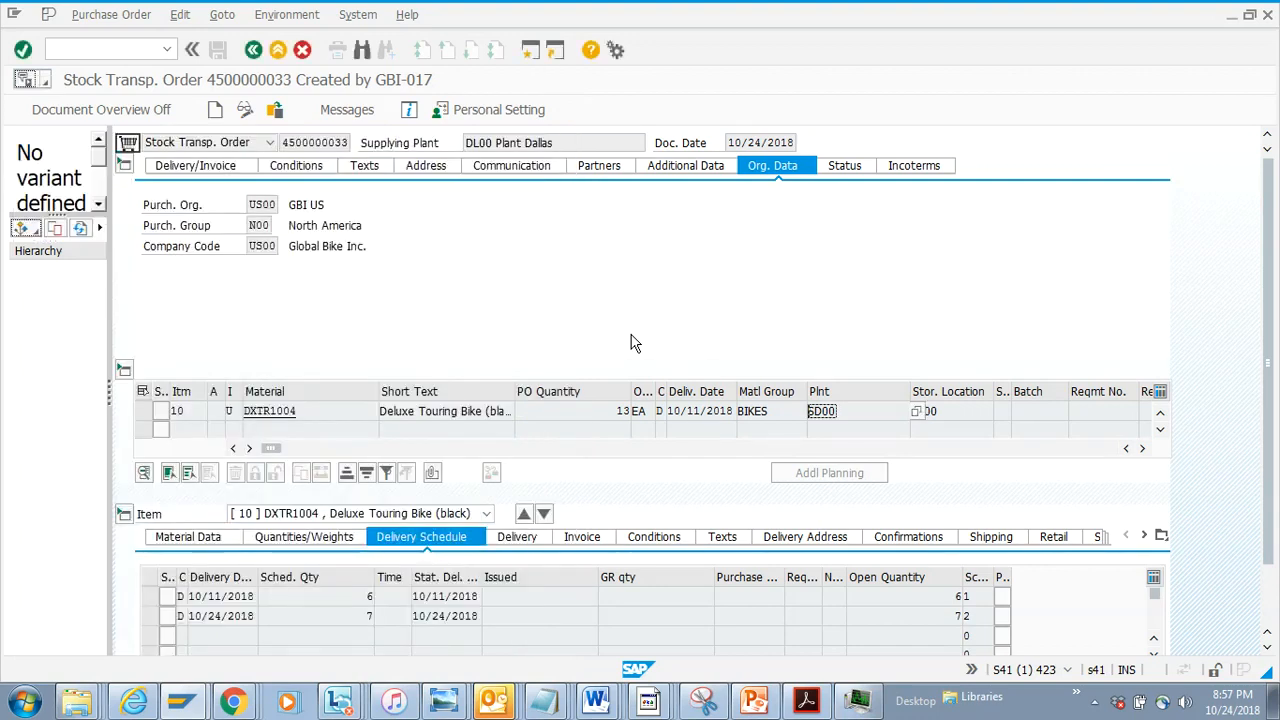
Scroll to the item details and check the list of item tabs
{"action": "scroll", "scroll_direction": "down", "scroll_amount": 3}
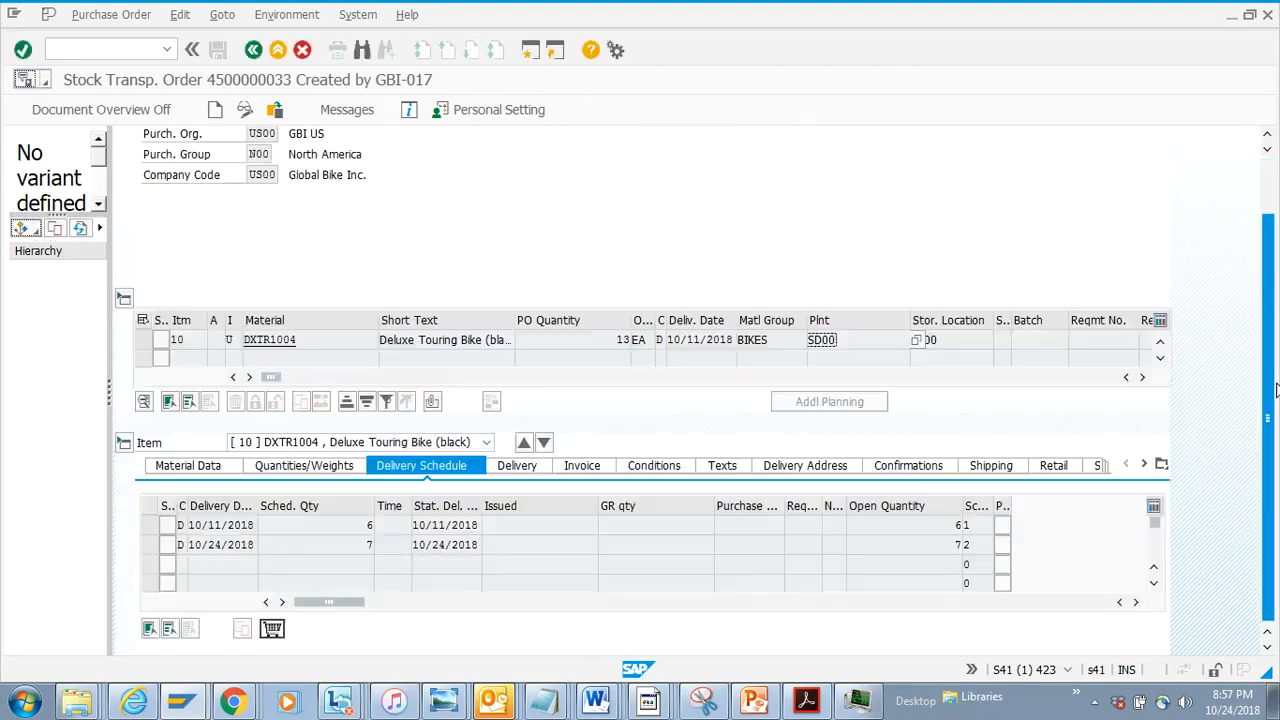
{"action": "left_click", "coordinate": [1161, 464]}
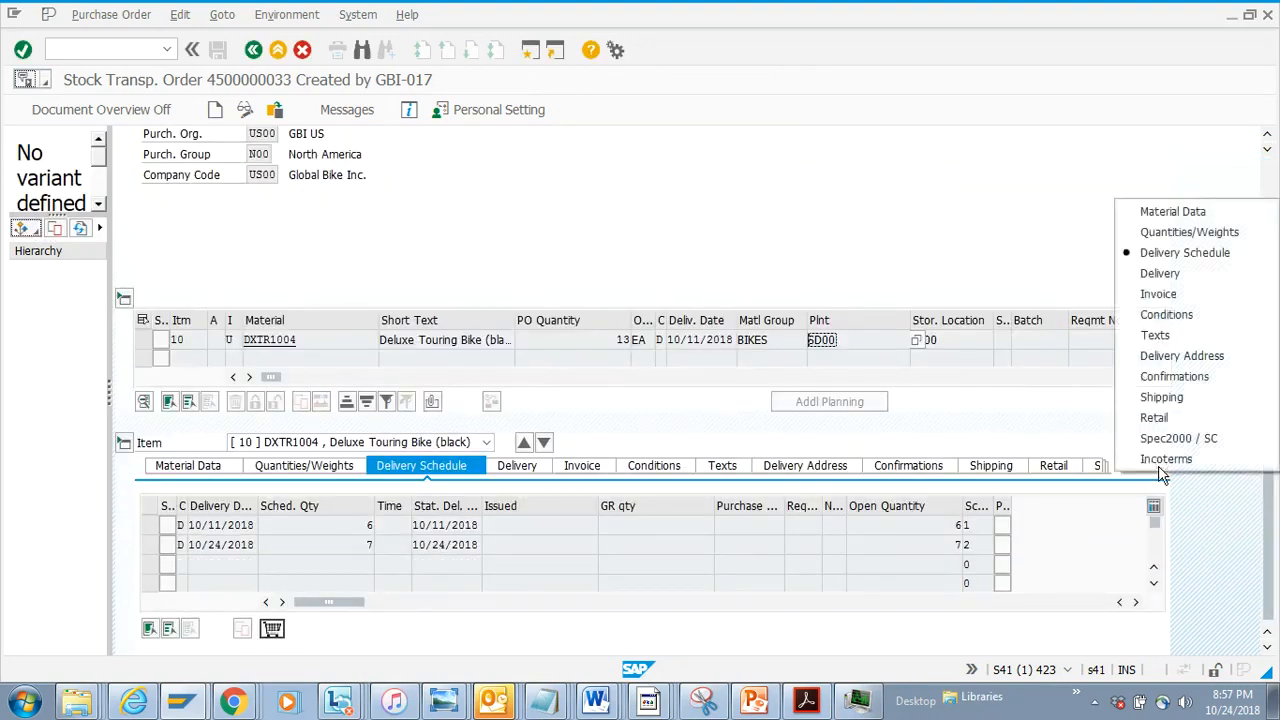
{"action": "left_click", "coordinate": [275, 110]}
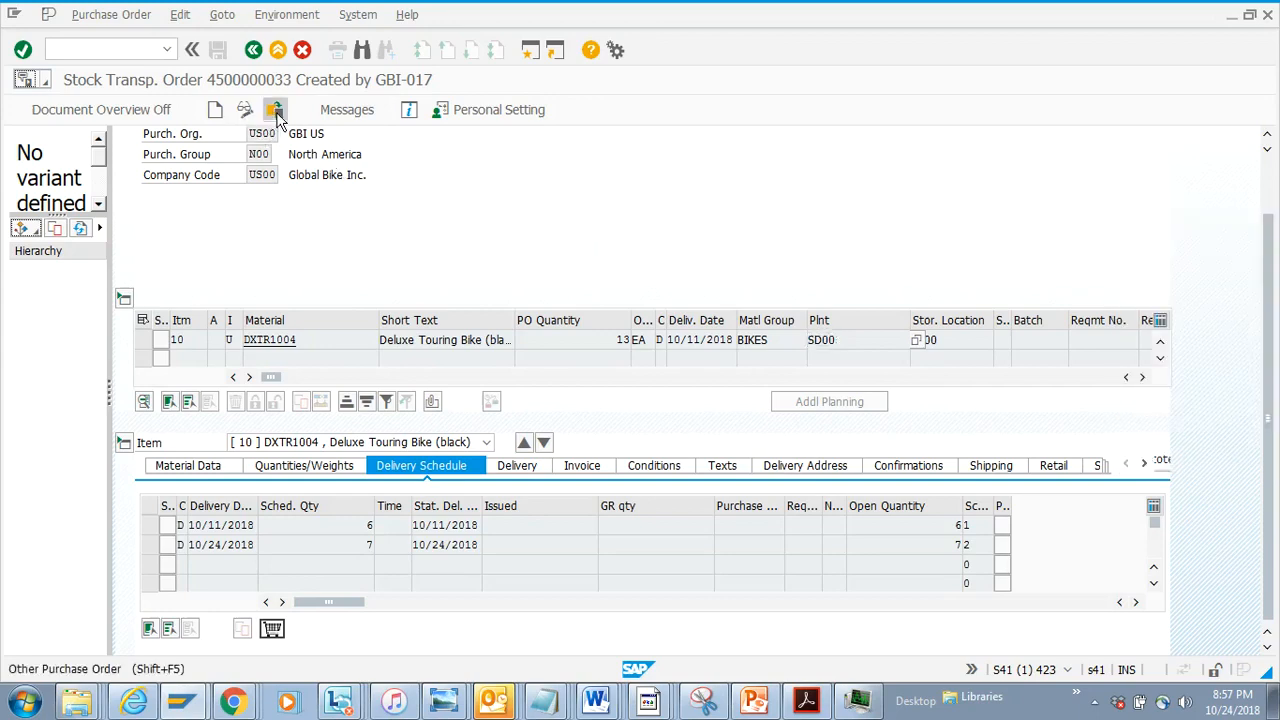
{"action": "left_click", "coordinate": [275, 109]}
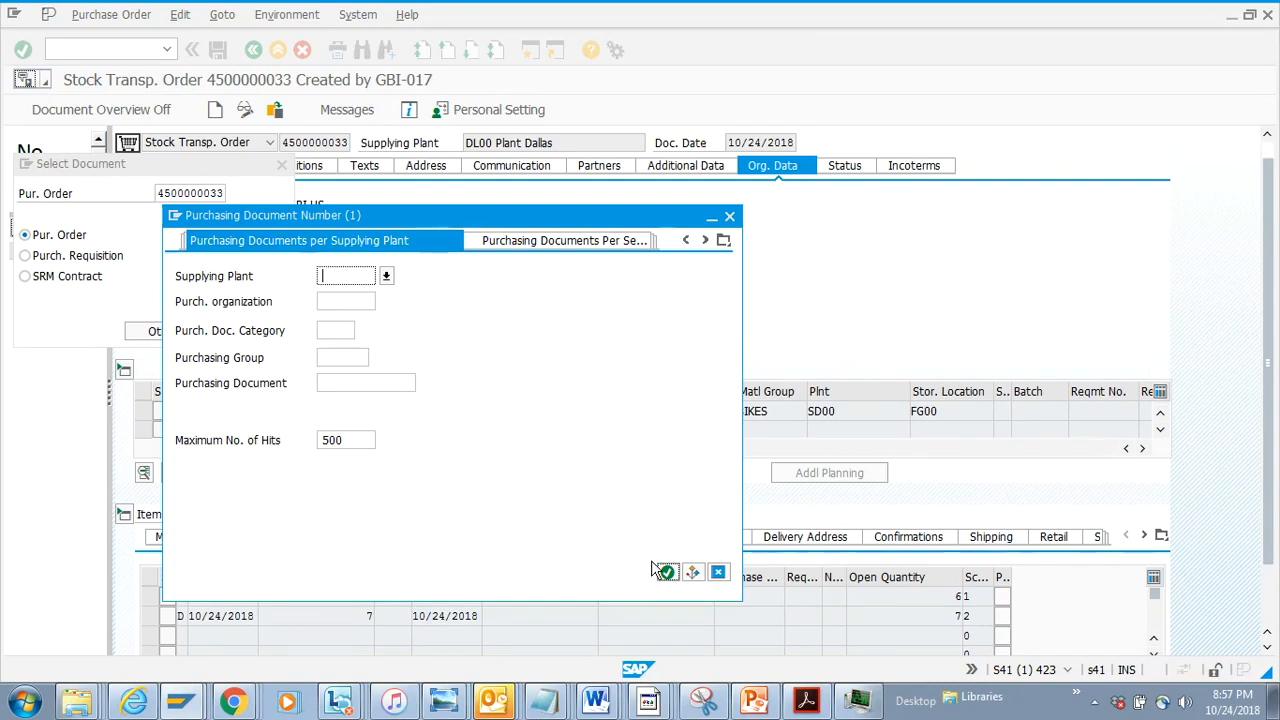
{"action": "left_click", "coordinate": [724, 240]}
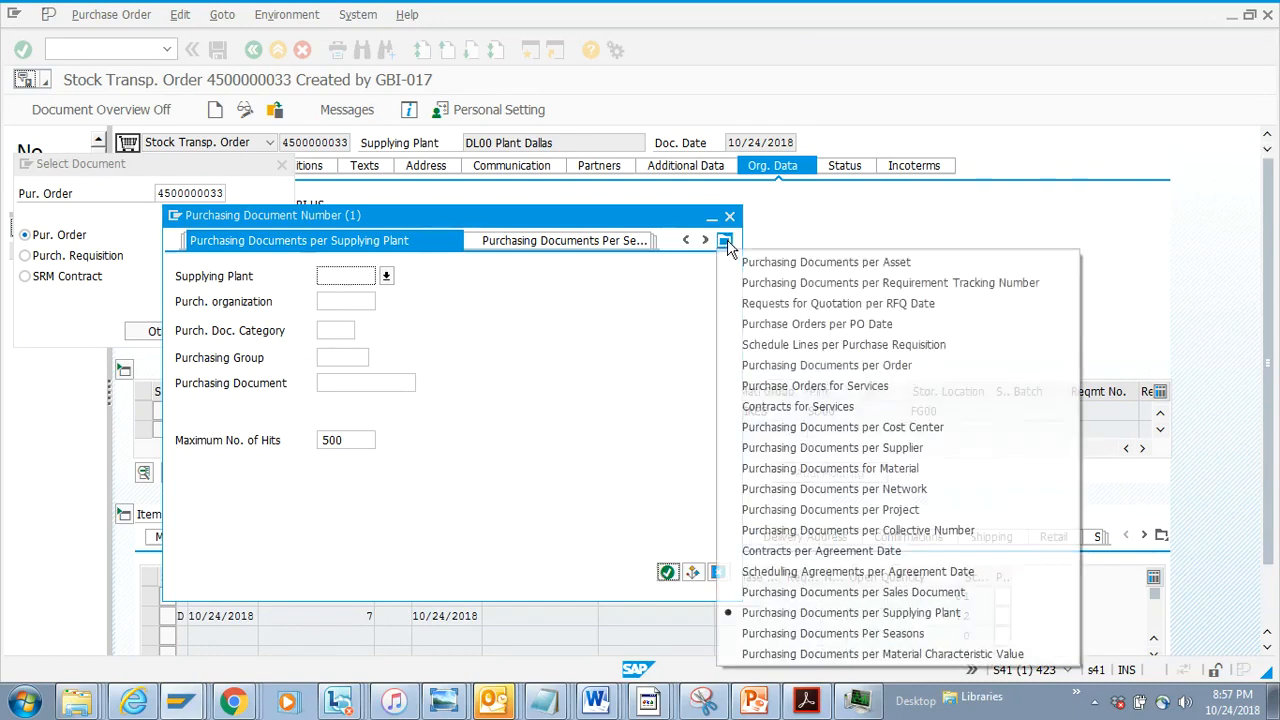
{"action": "left_click", "coordinate": [725, 240]}
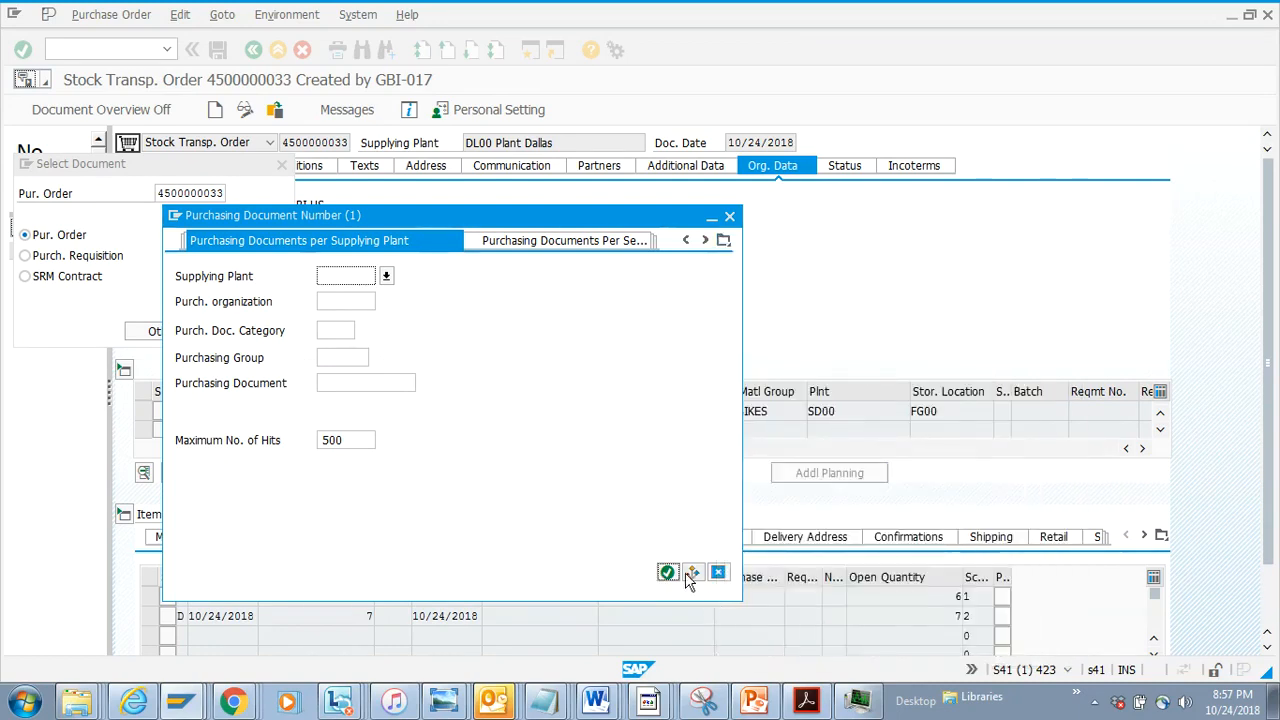
{"action": "left_click", "coordinate": [667, 571]}
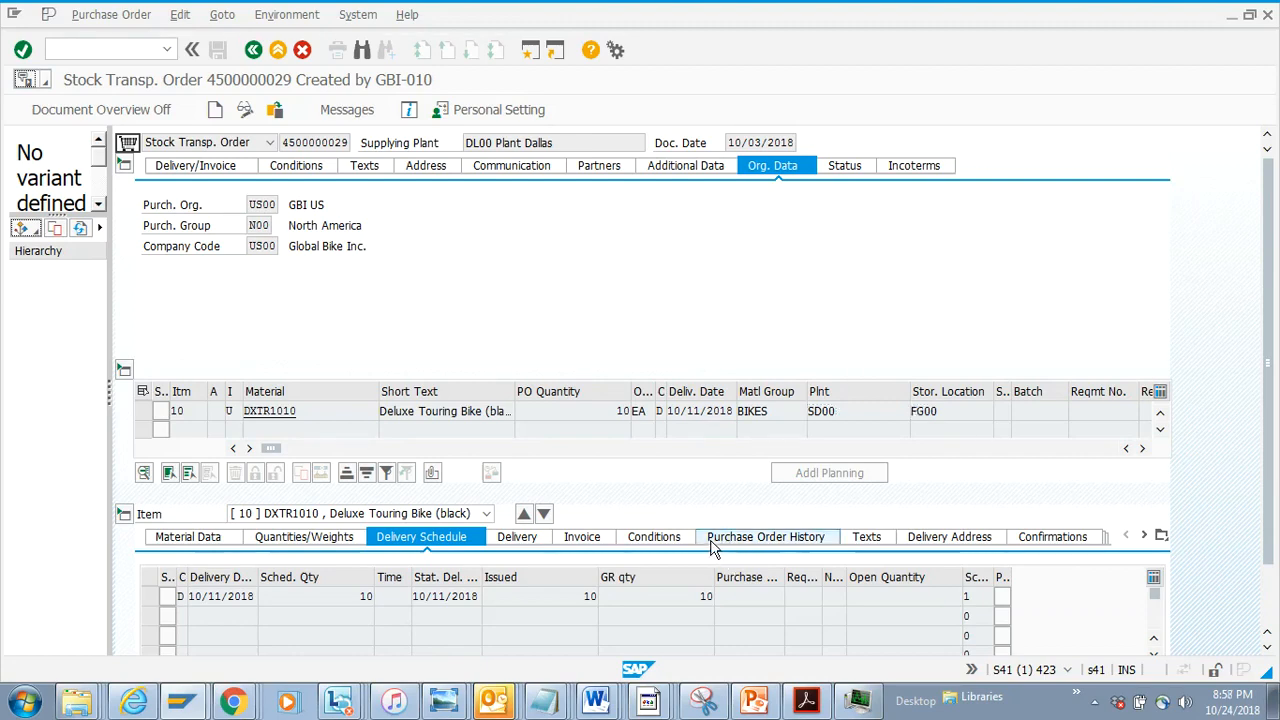
Check the item's Purchase Order History, then the header Status tab
{"action": "left_click", "coordinate": [762, 536]}
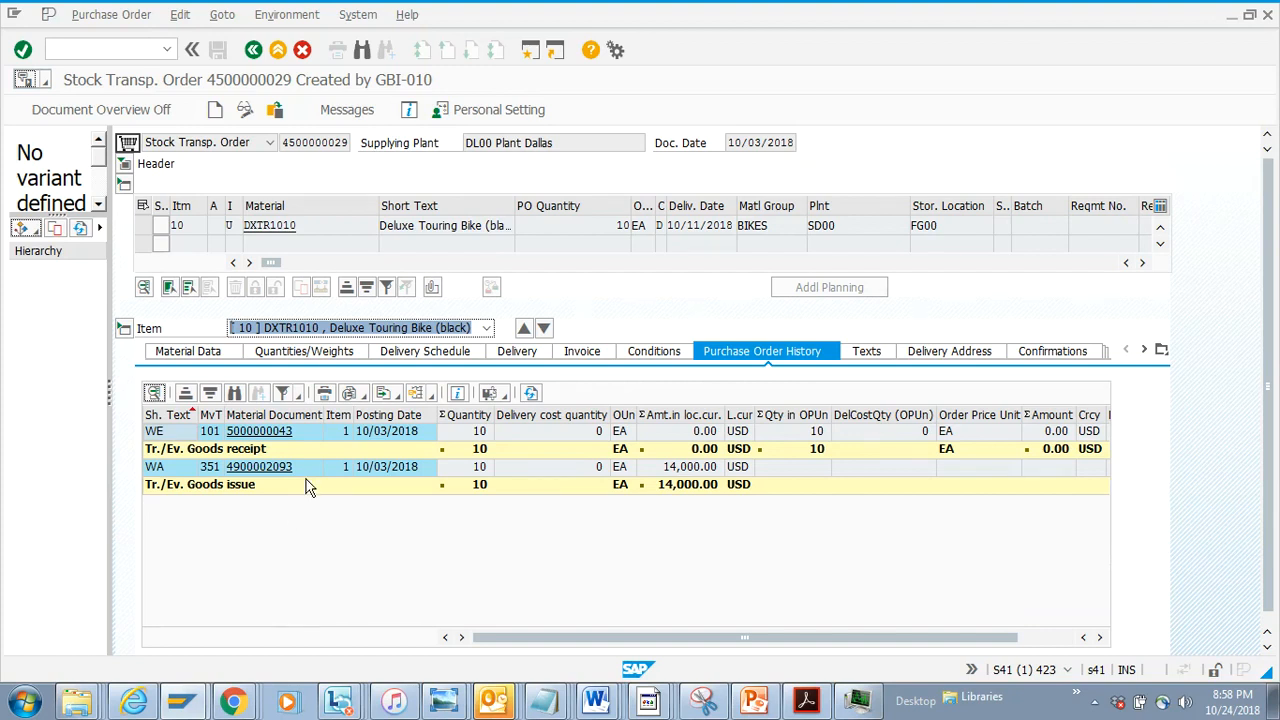
{"action": "mouse_move", "coordinate": [267, 483]}
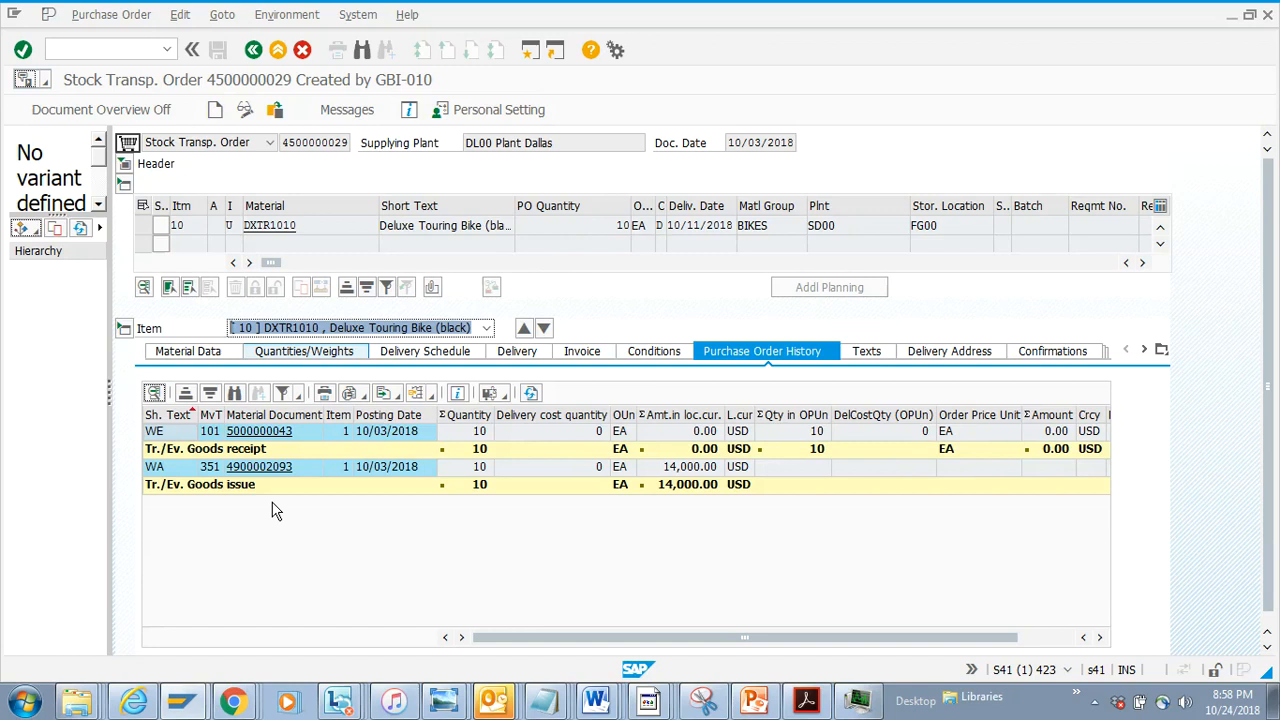
{"action": "mouse_move", "coordinate": [550, 538]}
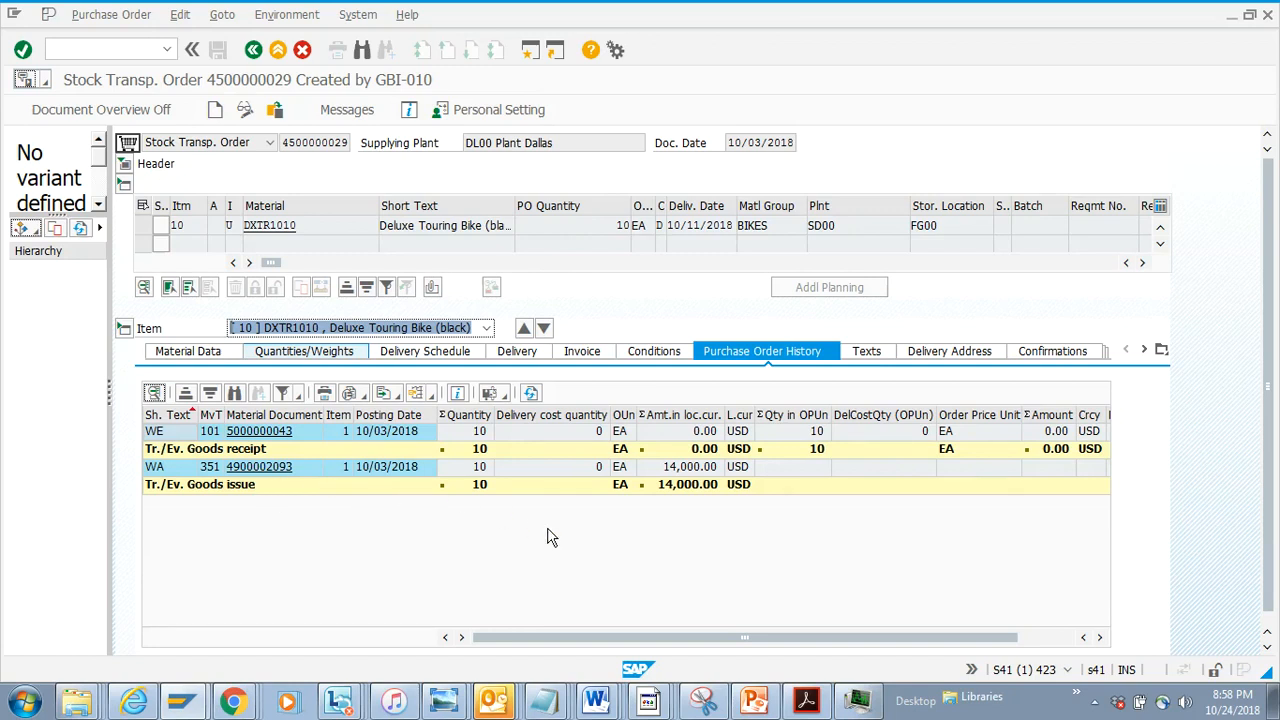
{"action": "mouse_move", "coordinate": [266, 467]}
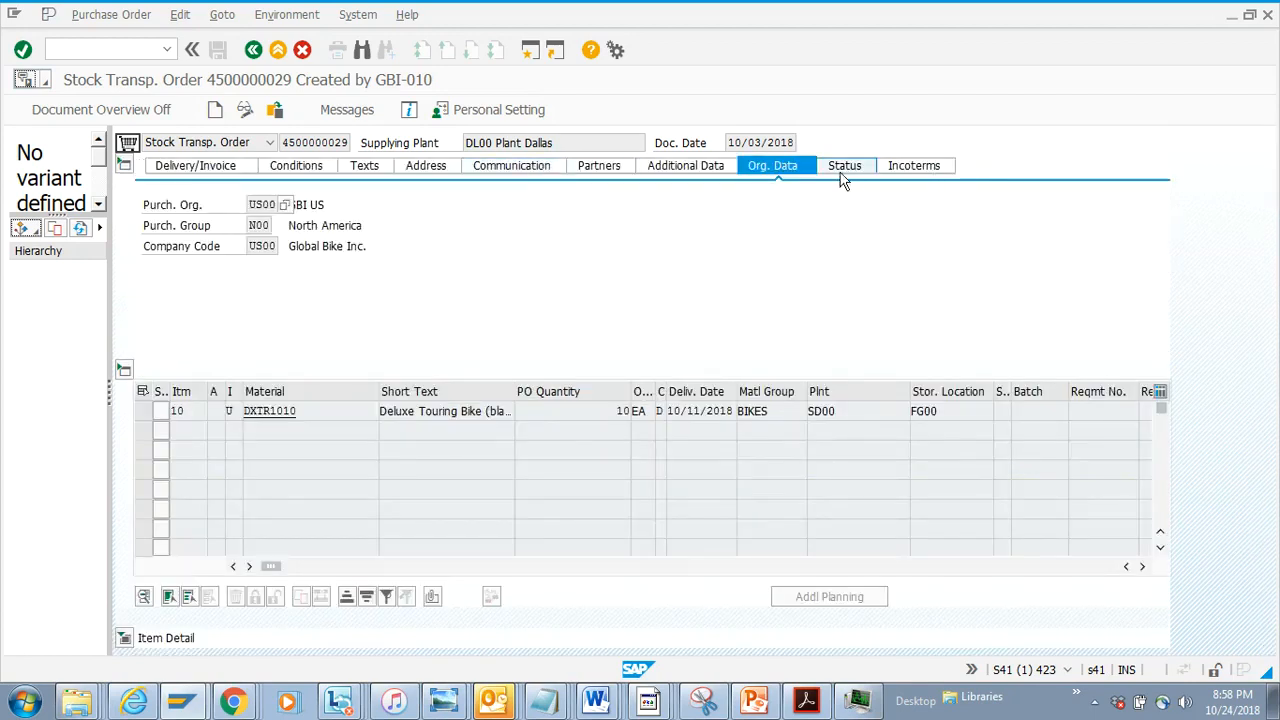
{"action": "left_click", "coordinate": [843, 165]}
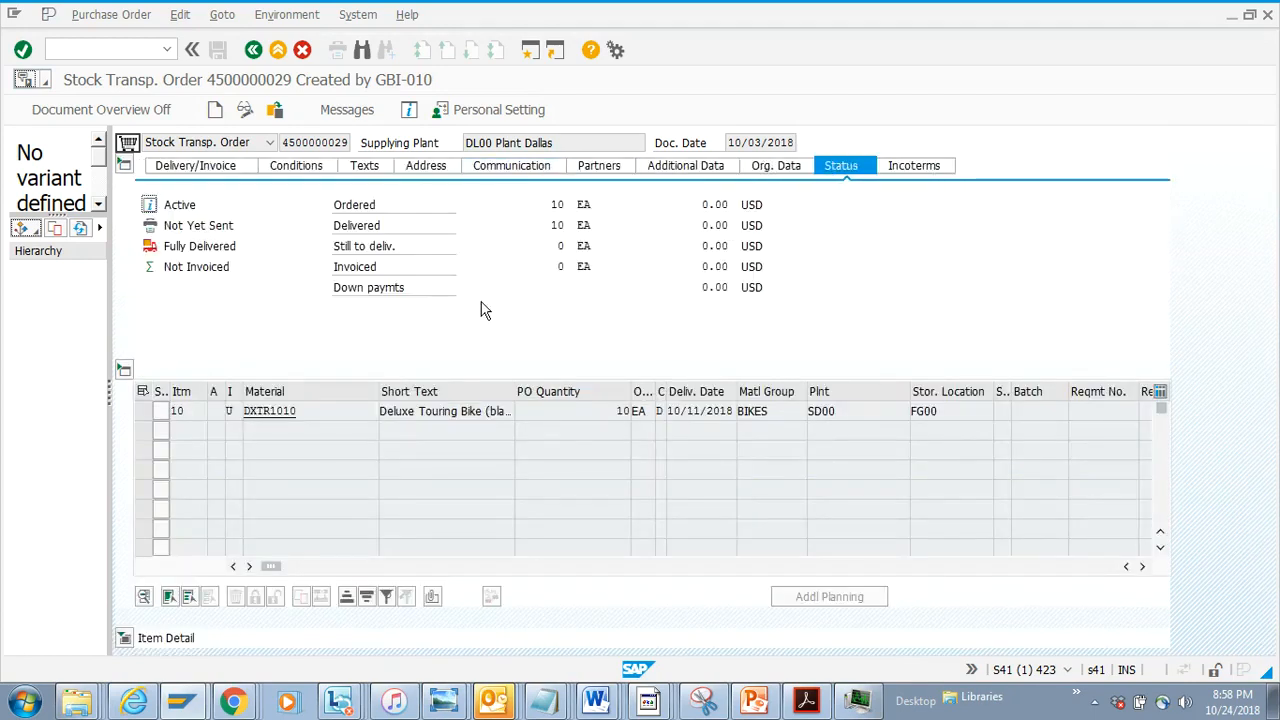
{"action": "mouse_move", "coordinate": [555, 224]}
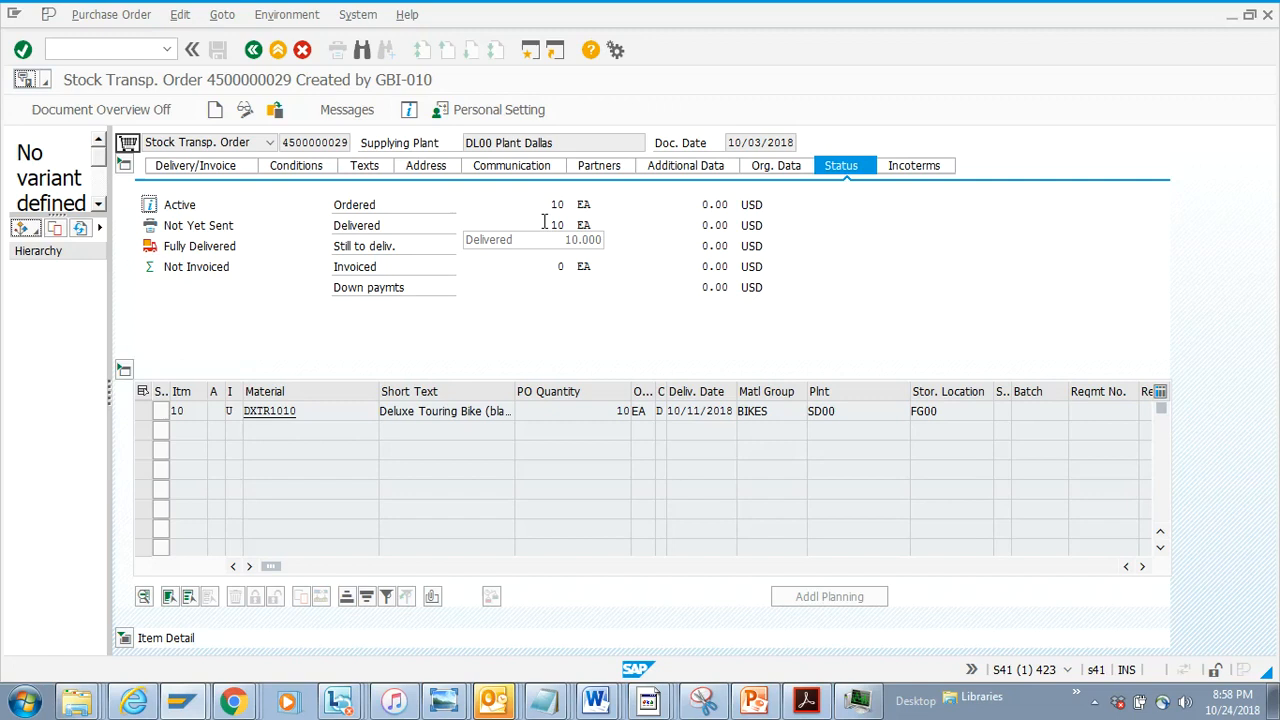